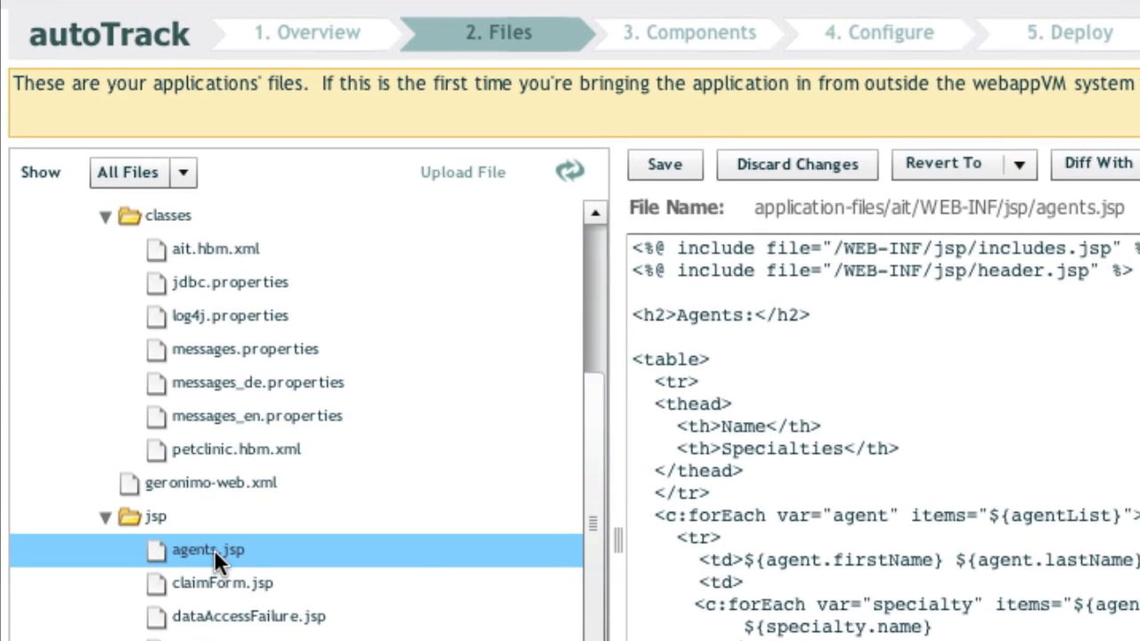
- Set autoTrack's components to JDK 6 with Tomcat 5.5 and save, after reviewing agents.jsp
click(687, 32)
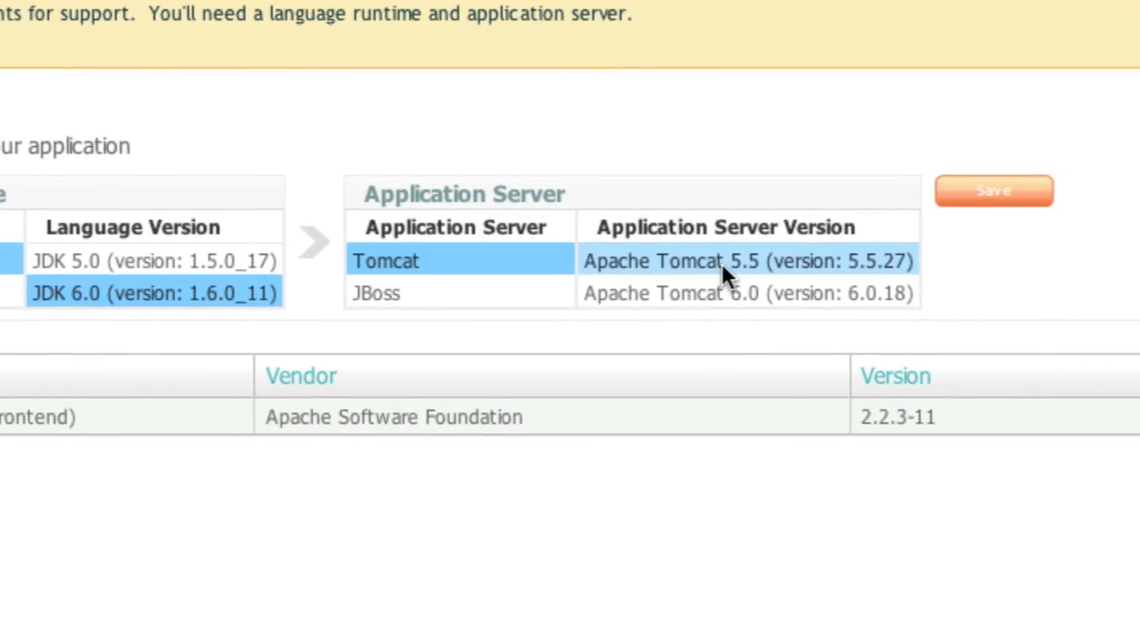
click(994, 189)
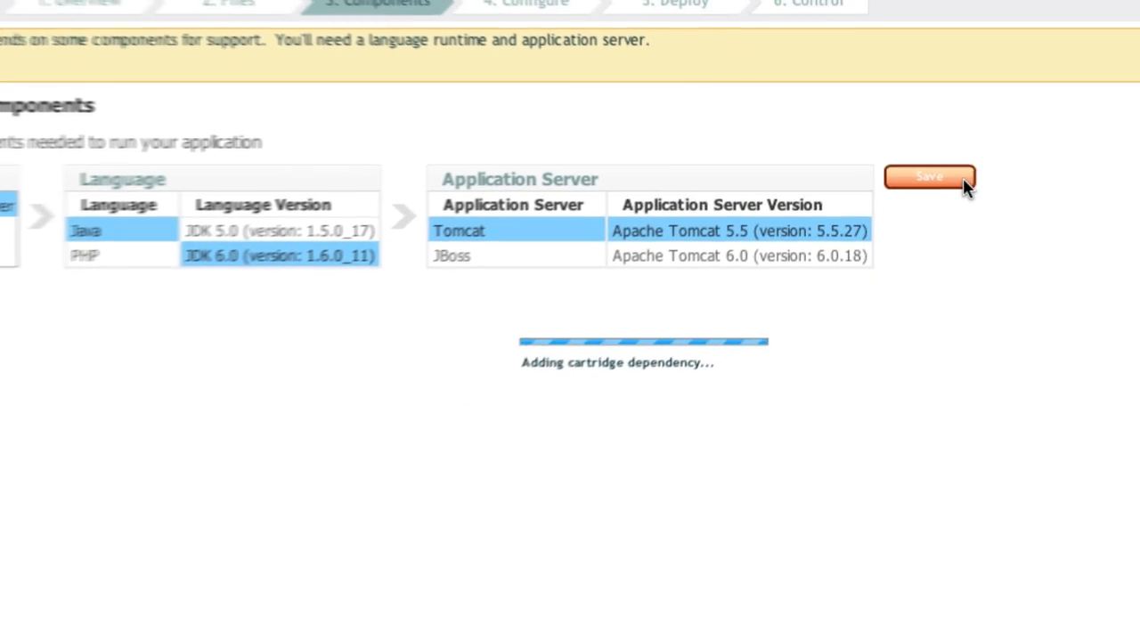
click(929, 176)
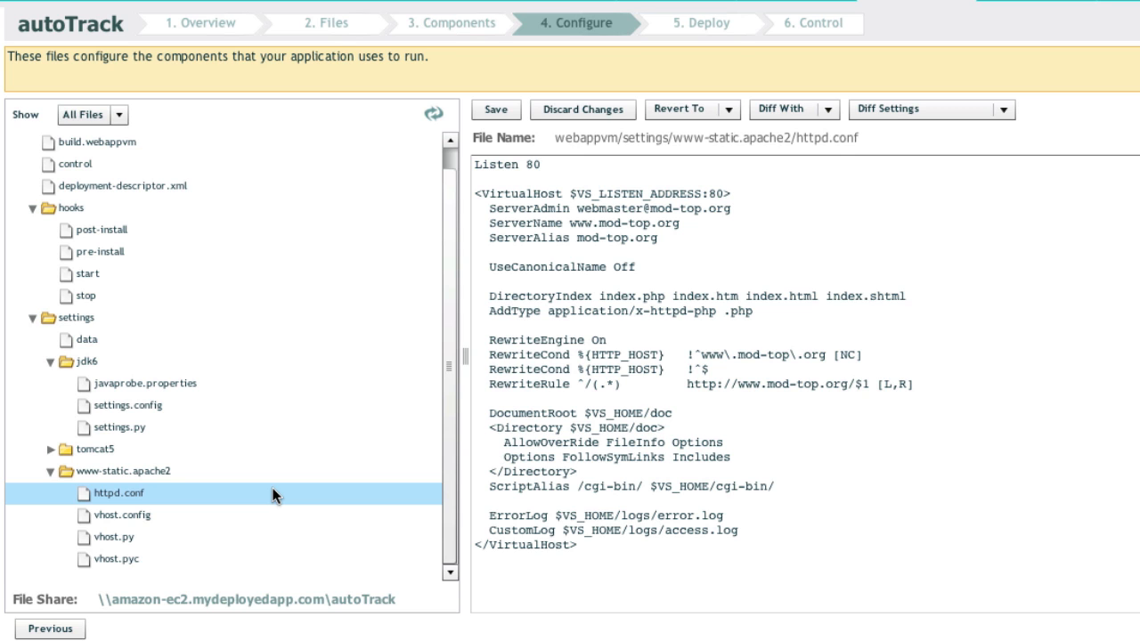
- Review the Apache httpd.conf settings and deploy the three changed files
click(693, 21)
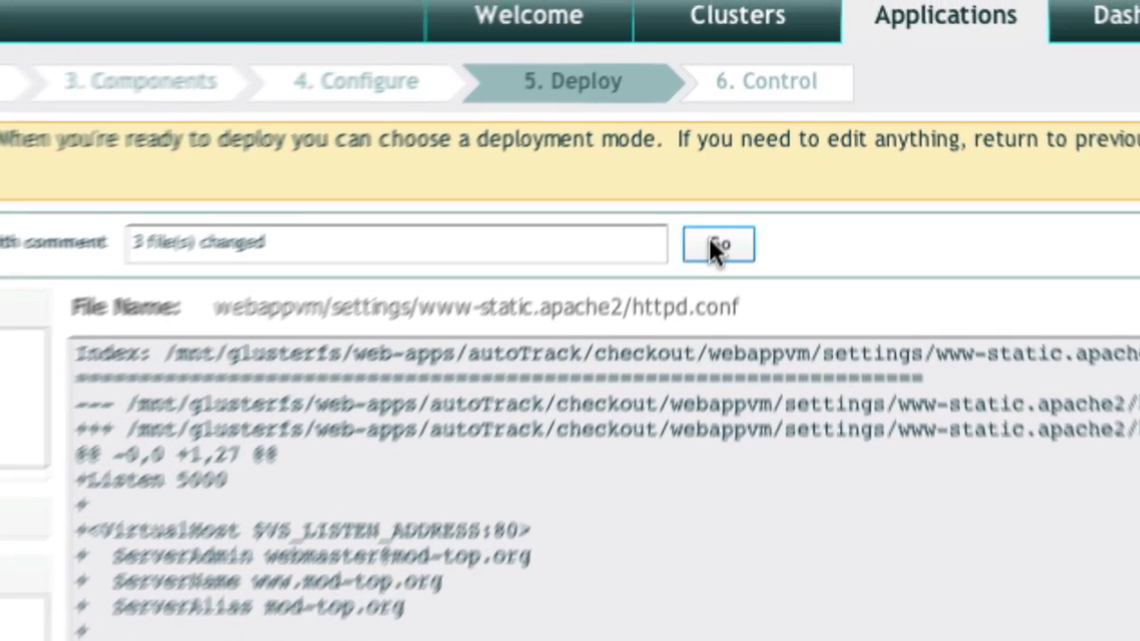
click(716, 246)
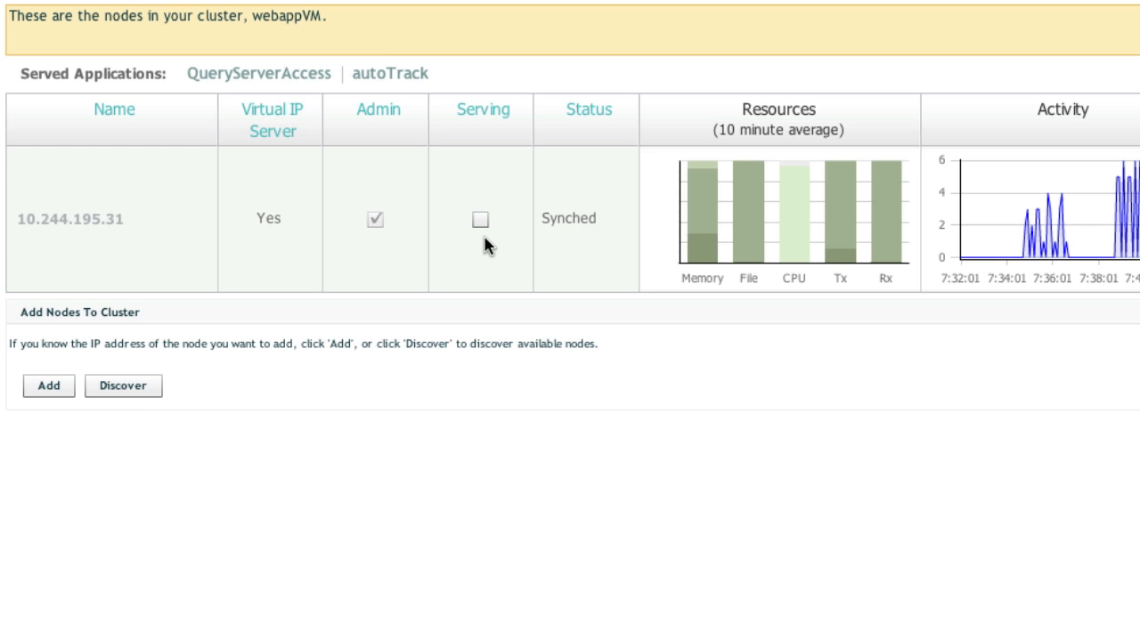
- Mark cluster node 10.244.195.31 as Serving so it hosts the applications
click(481, 219)
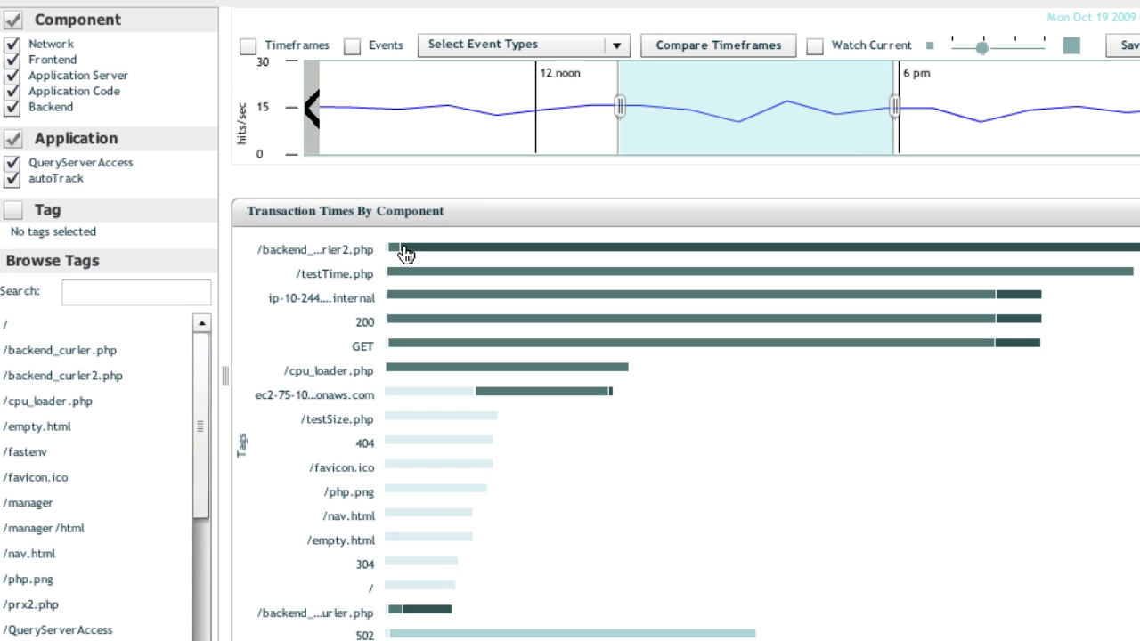
- Inspect the slowest backend transaction in the Transaction Times By Component chart
click(715, 44)
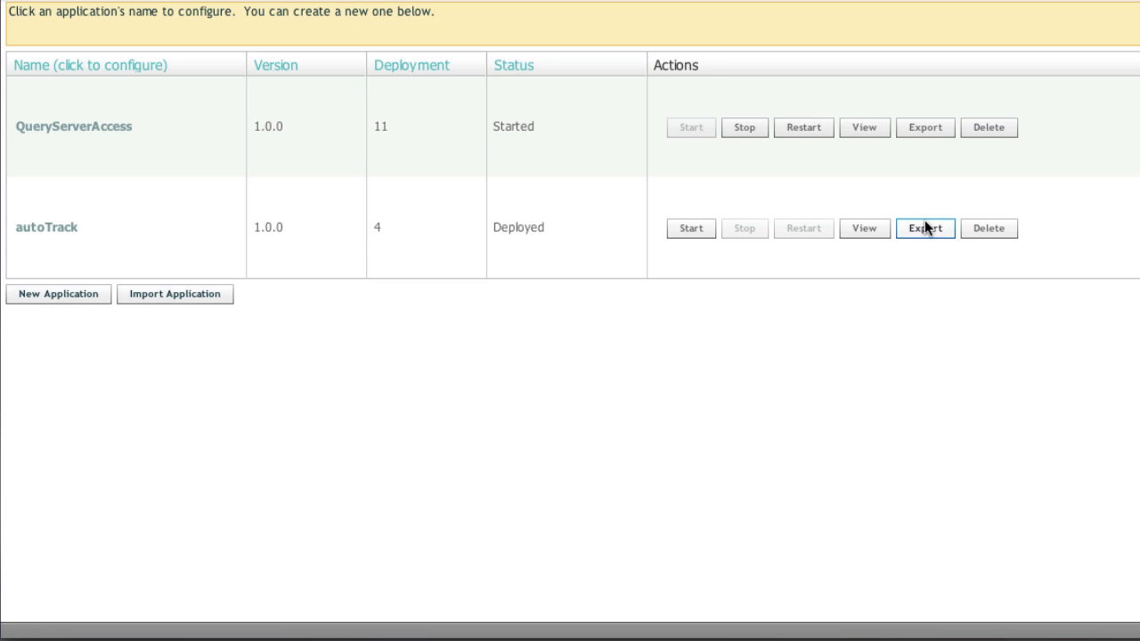
- Export autoTrack and import autoTrack_1.0.0-4_i686.vpm into the other cloud's console
click(924, 228)
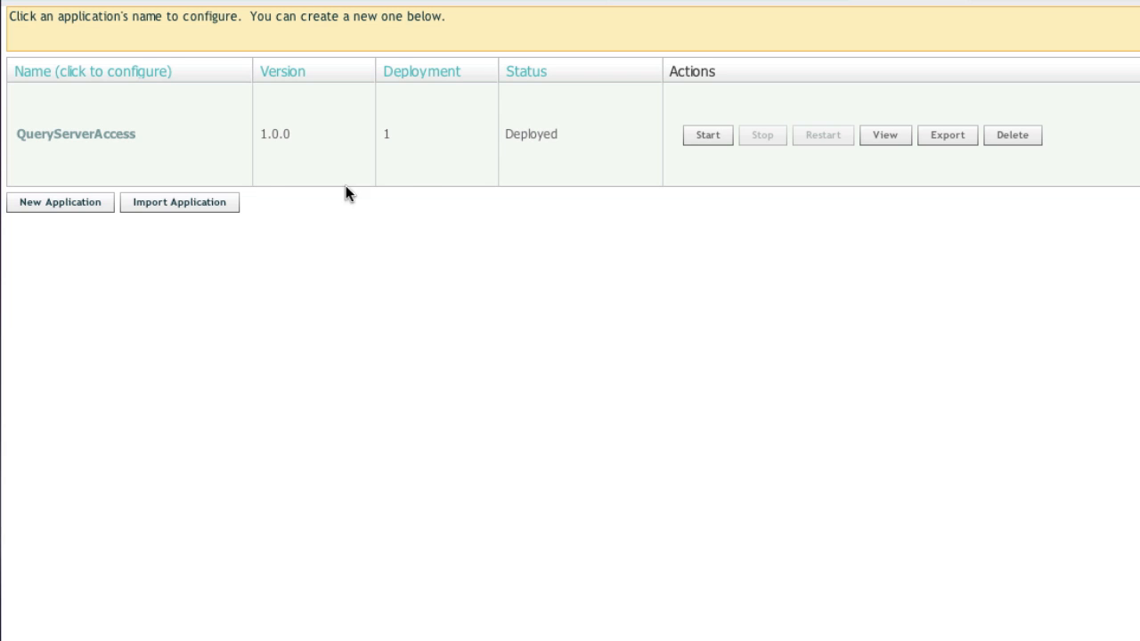
mouse_move(250, 215)
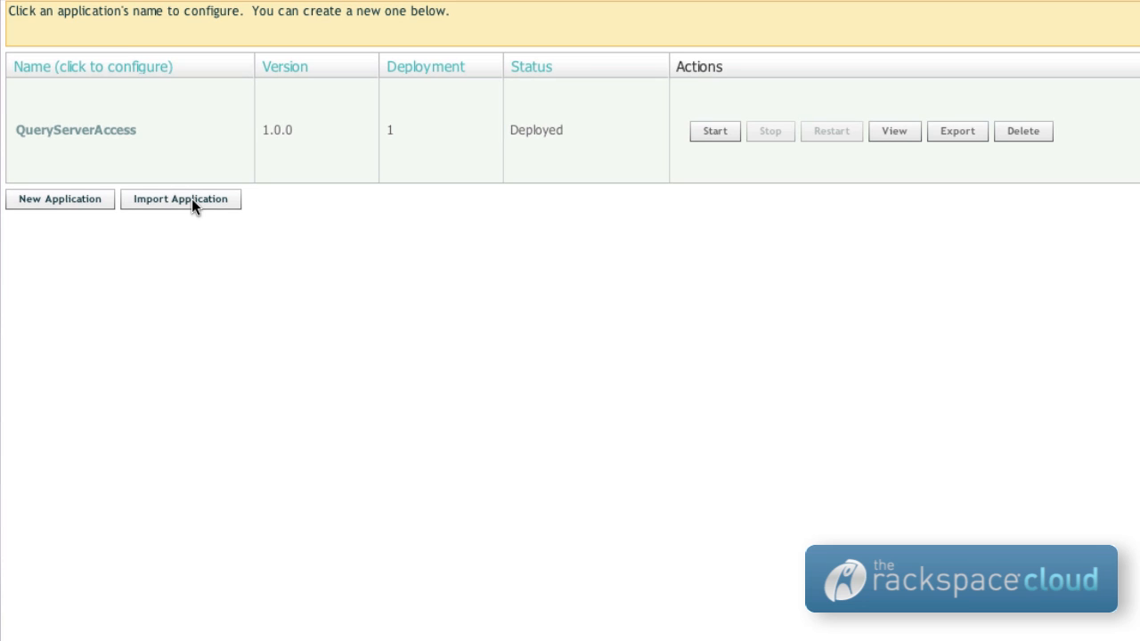
click(182, 200)
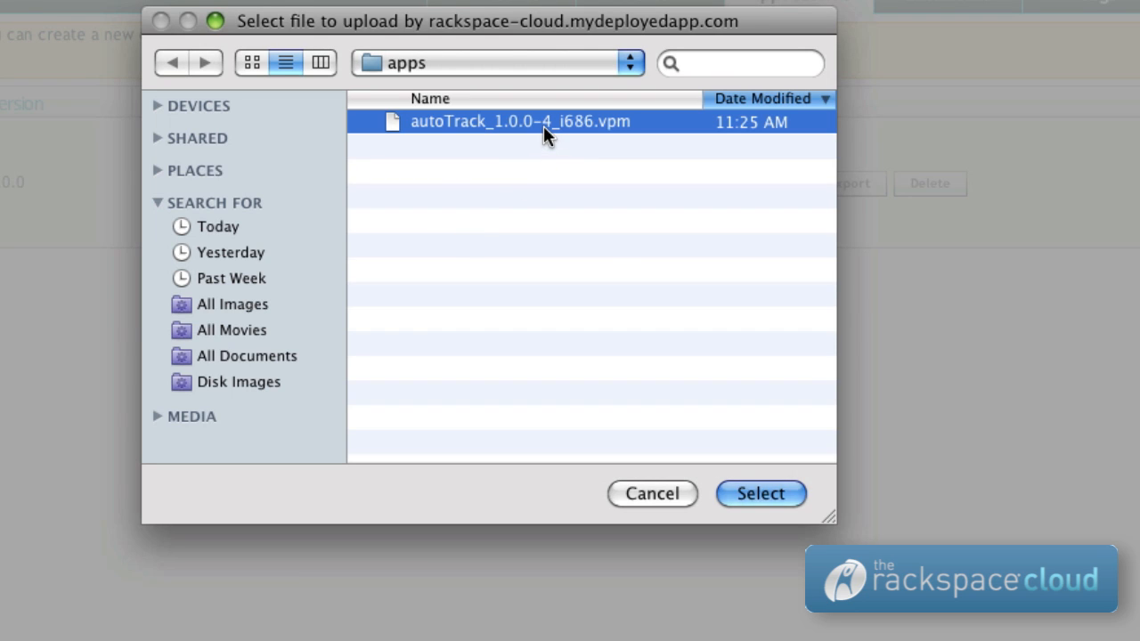
click(759, 493)
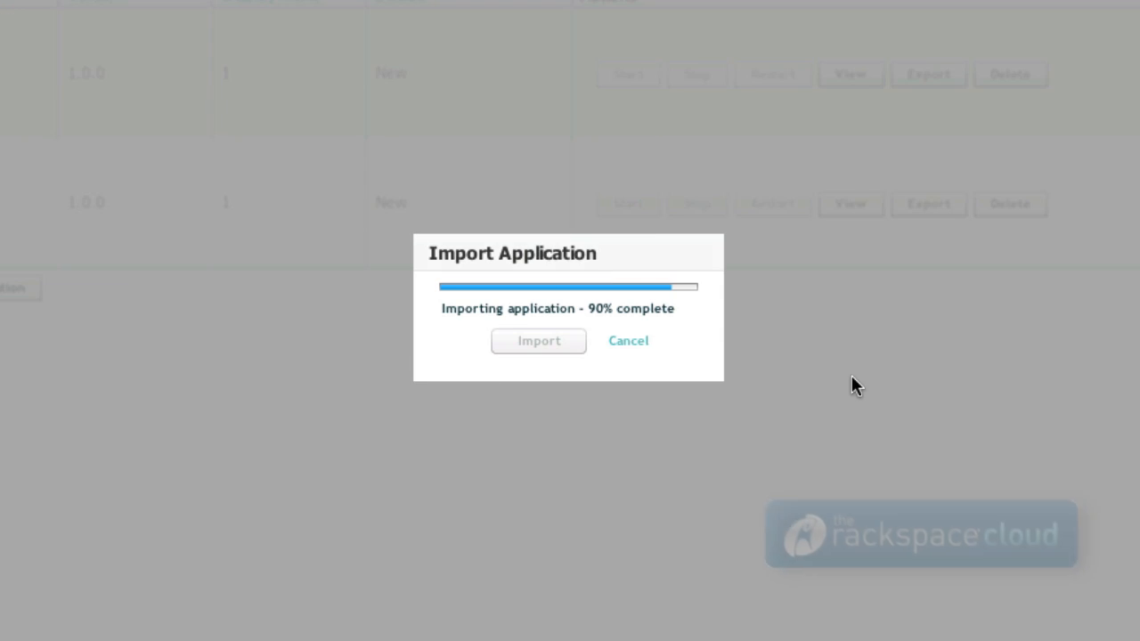